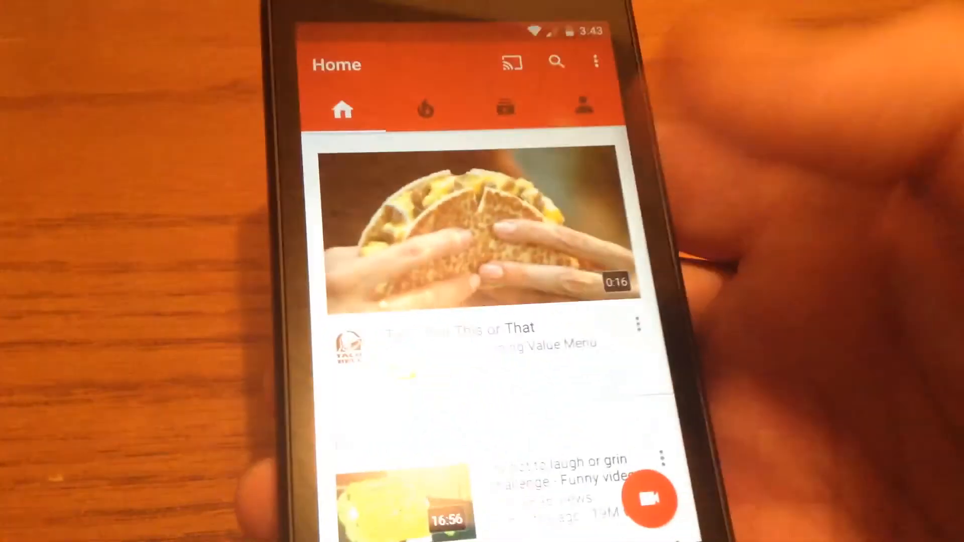
# From the expanded quick settings showing 43% battery, go to the Battery settings screen.
pyautogui.press('home')
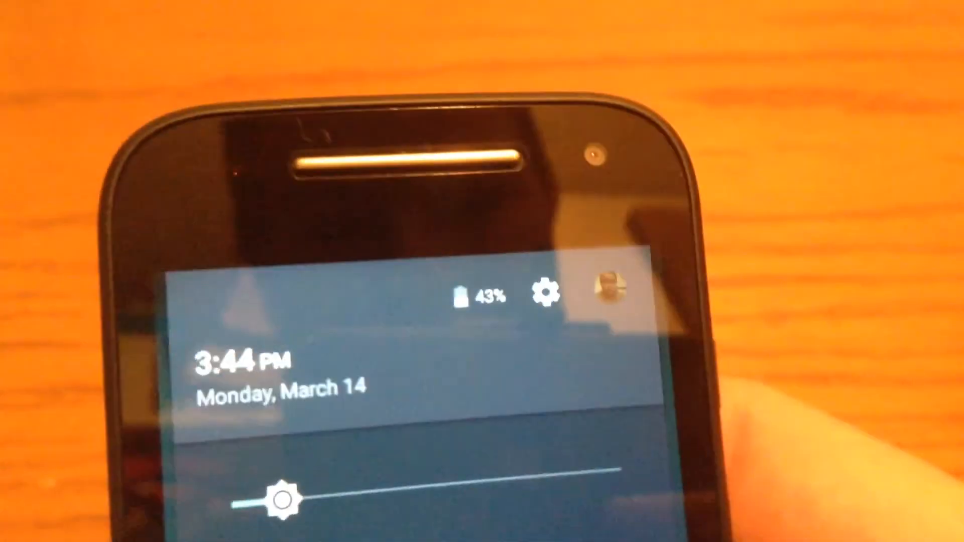
pyautogui.click(465, 295)
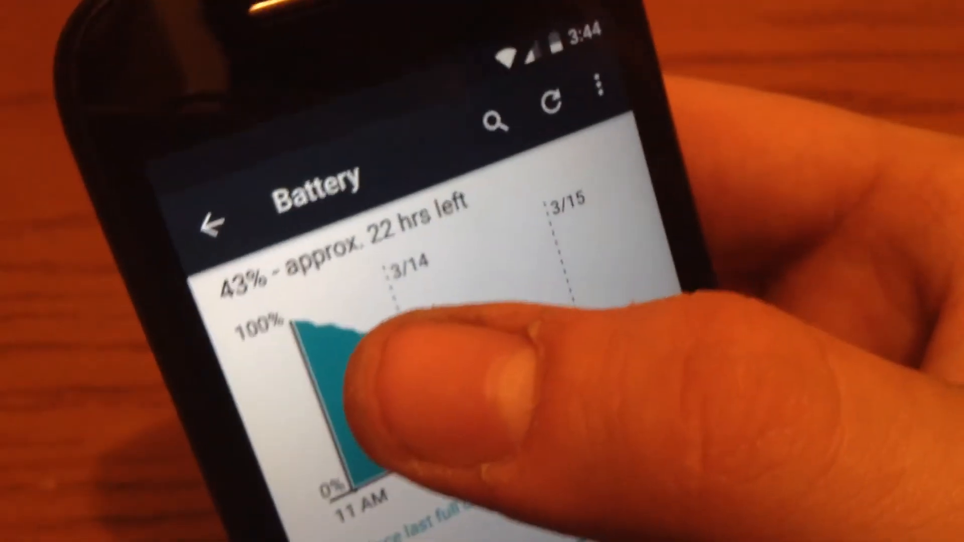
# Scroll the Battery usage list showing Cell standby 14% and Screen 13%.
pyautogui.scroll(-3)
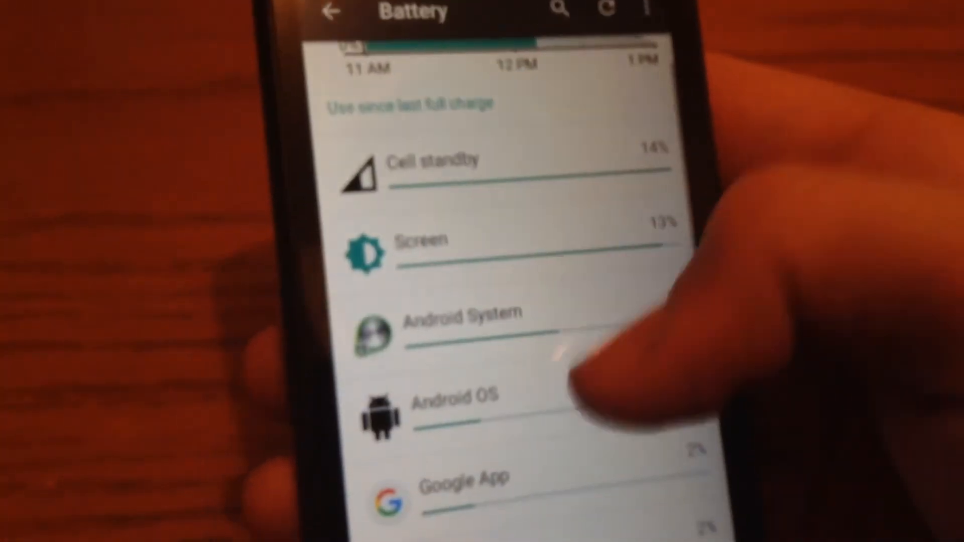